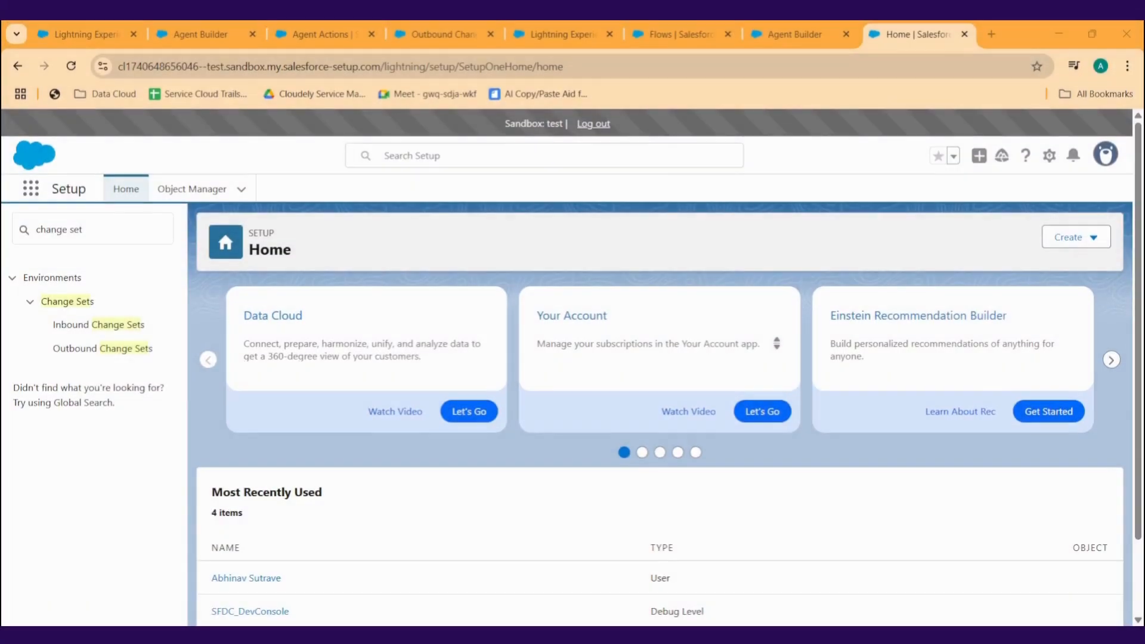
mouse_move(664, 460)
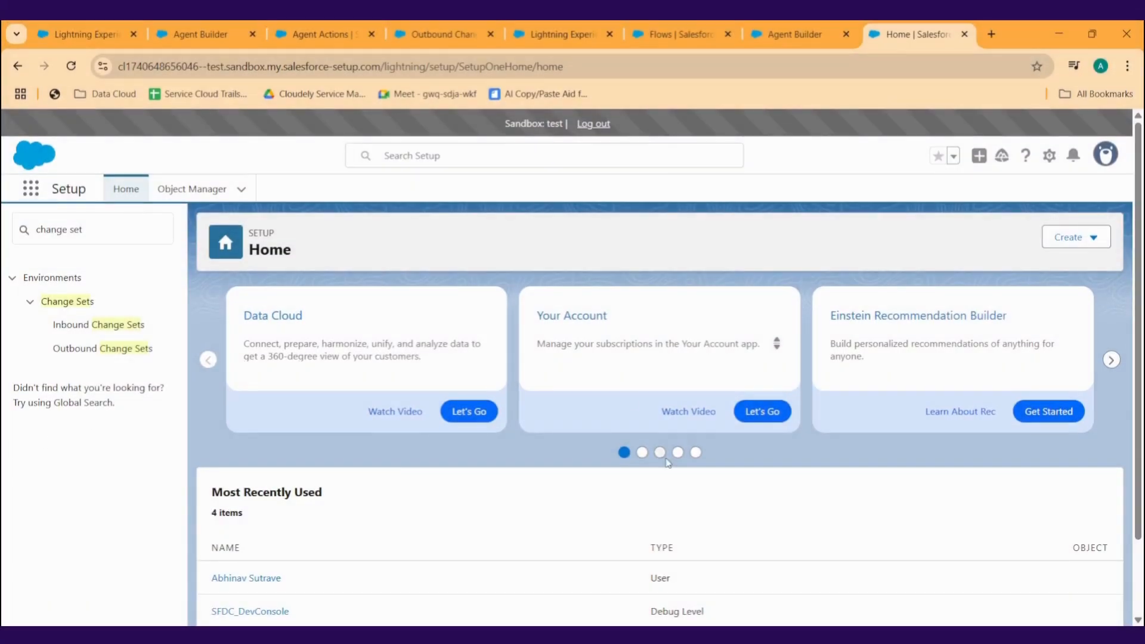
mouse_move(314, 33)
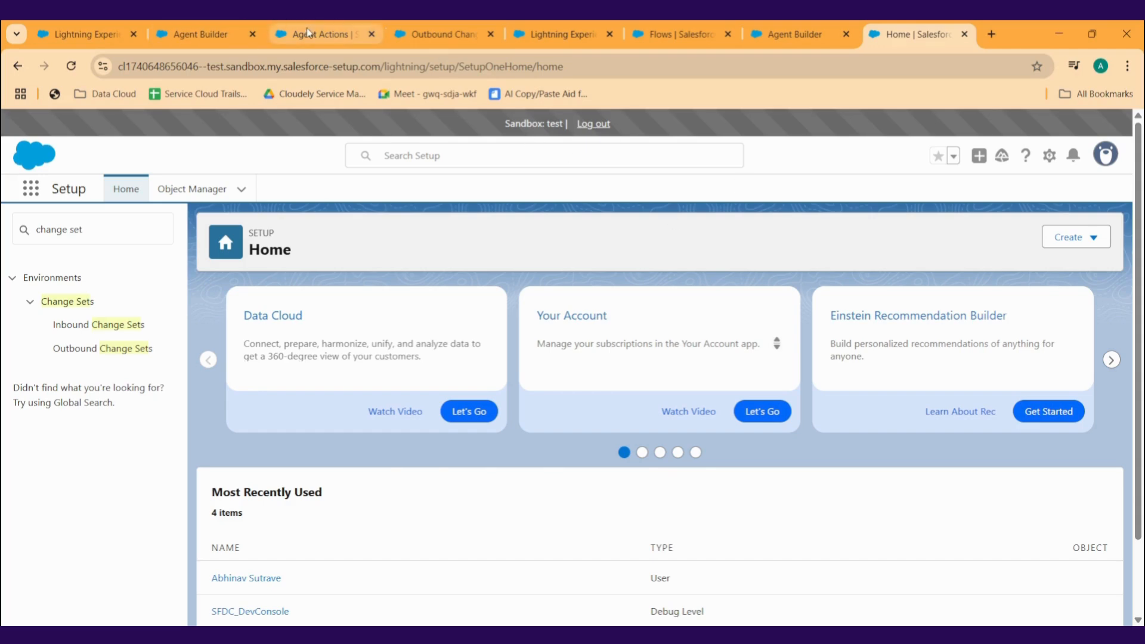
Step: Compare the Quote Management topic and actions across the sandbox and production agents
click(321, 33)
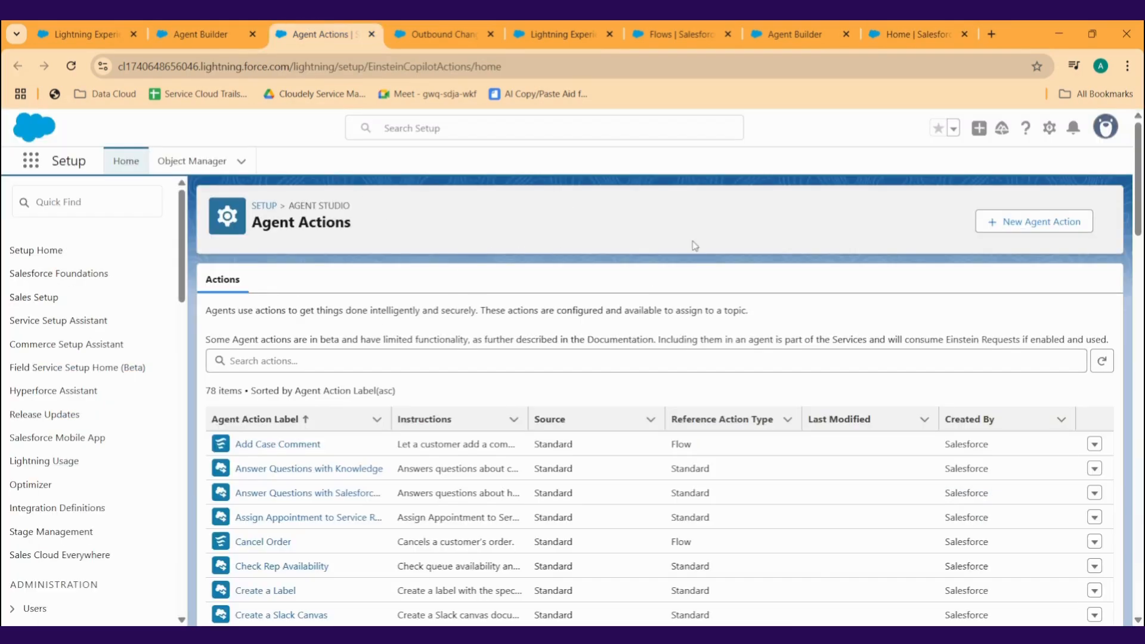
click(793, 33)
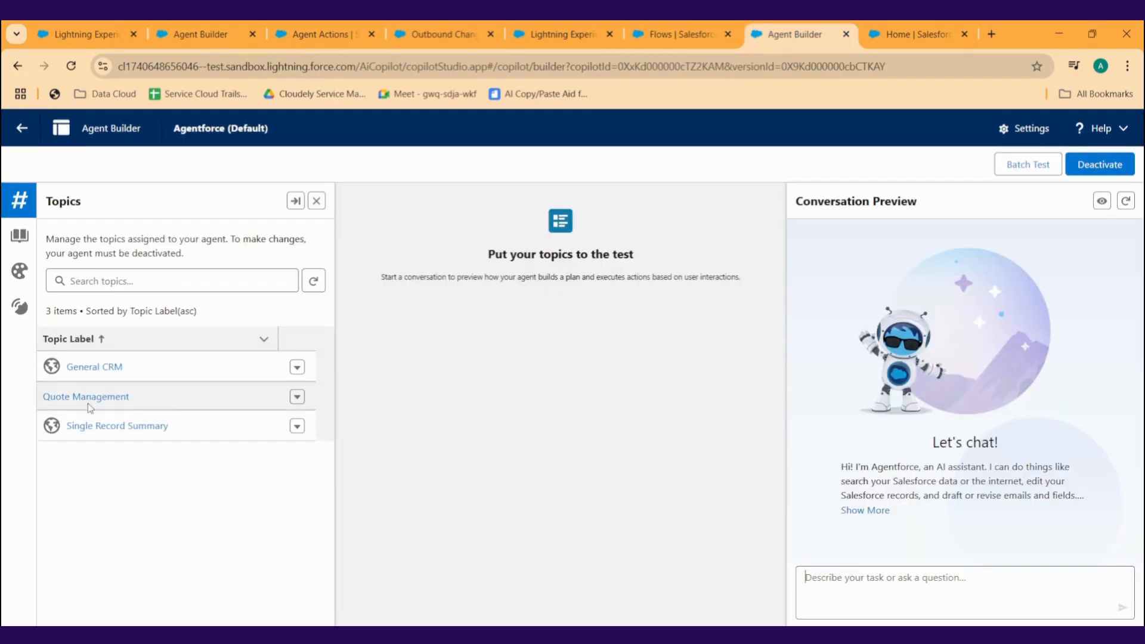
click(85, 396)
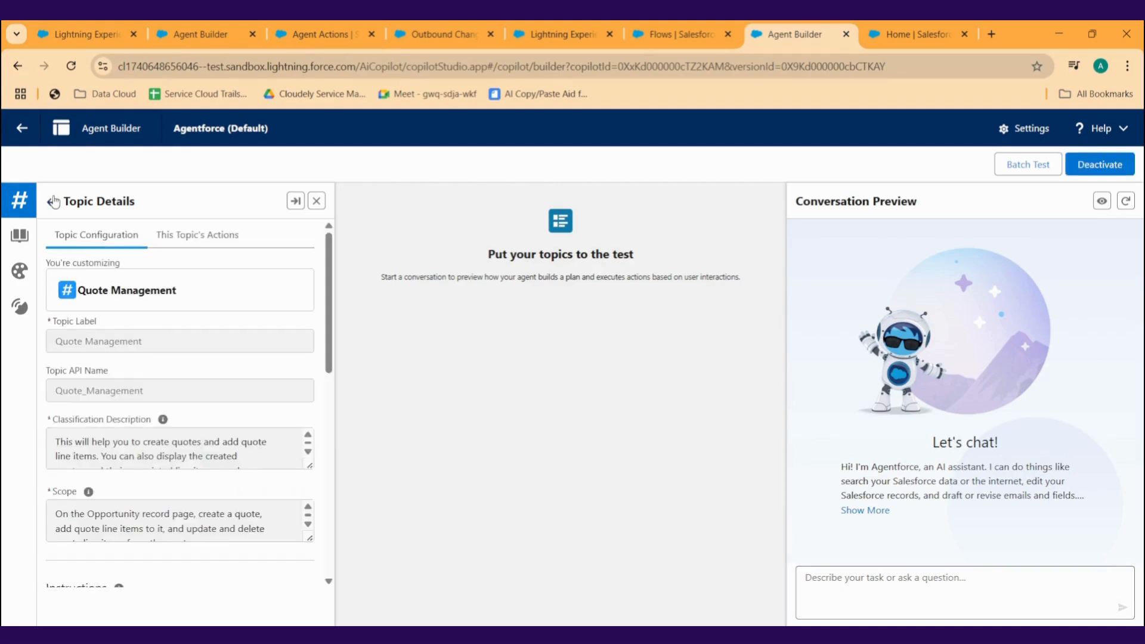
click(22, 201)
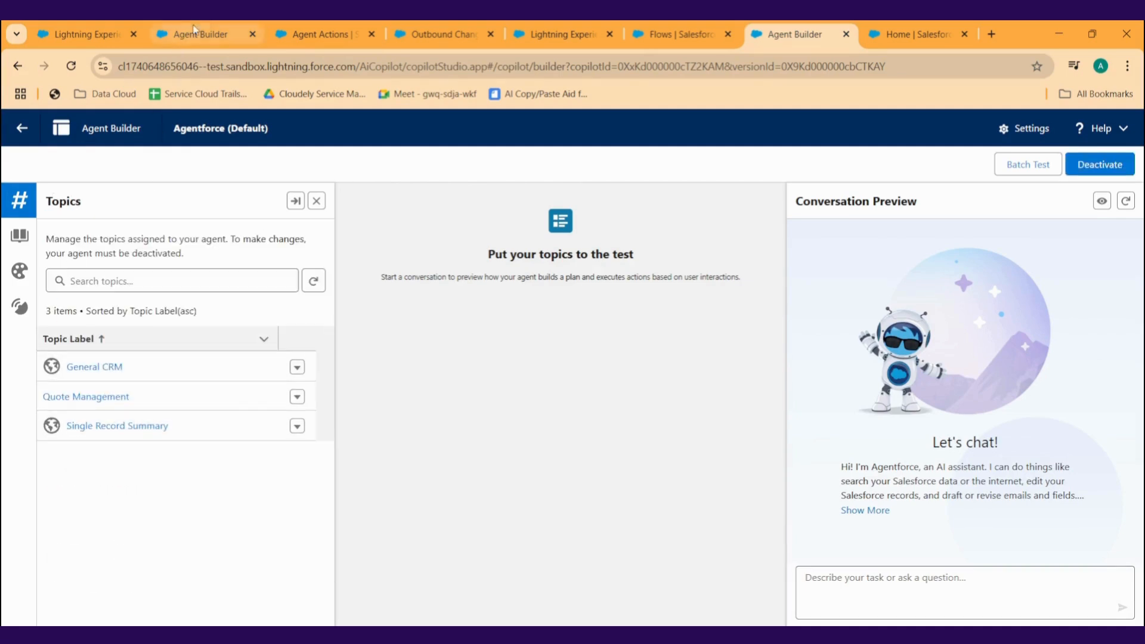
click(1098, 164)
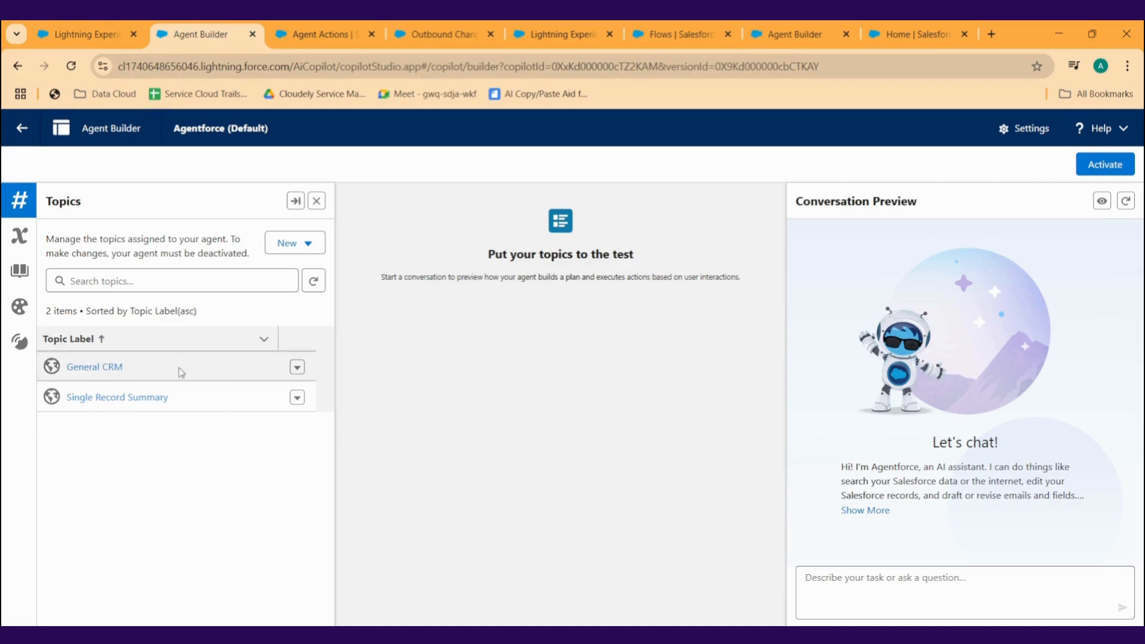
click(916, 33)
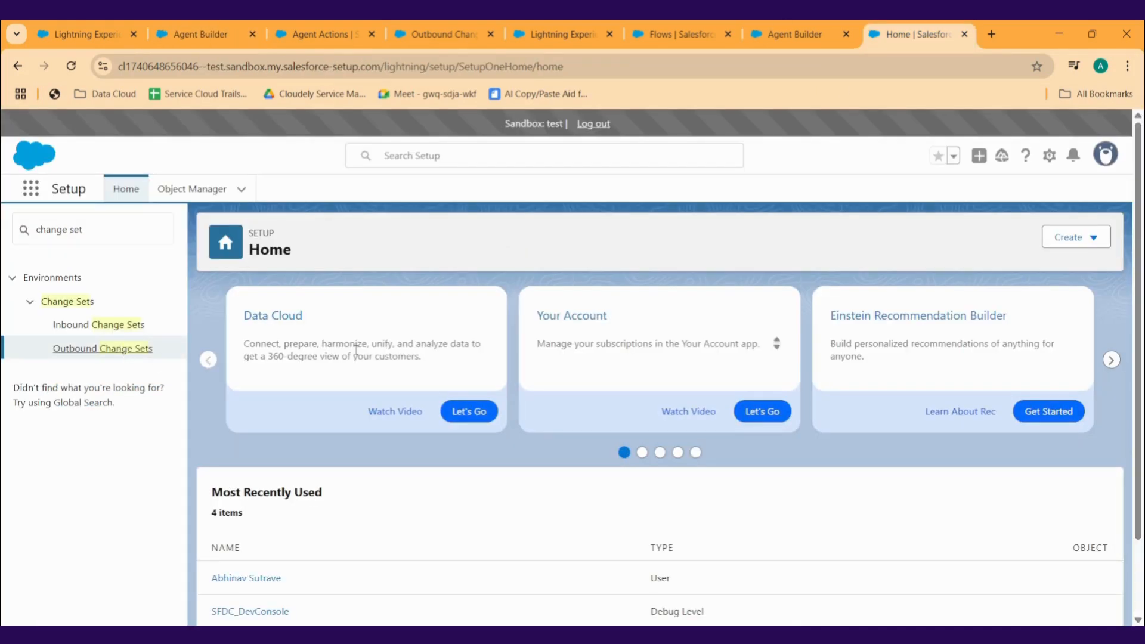
Step: Open the Agentforce Production change set from the Outbound Change Sets list
click(102, 348)
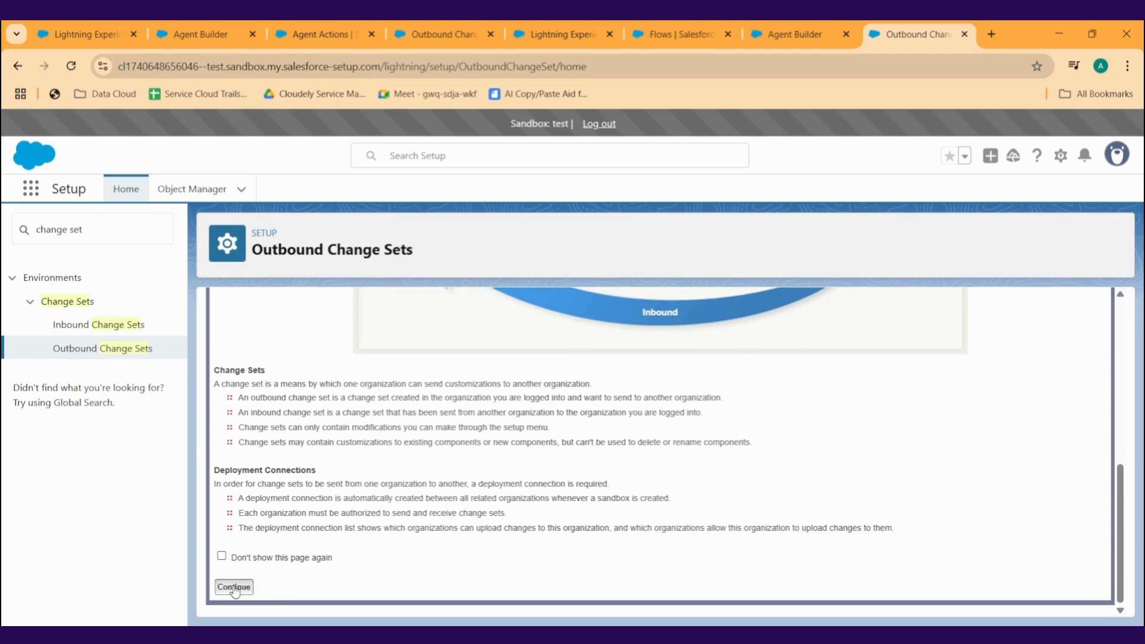
click(234, 586)
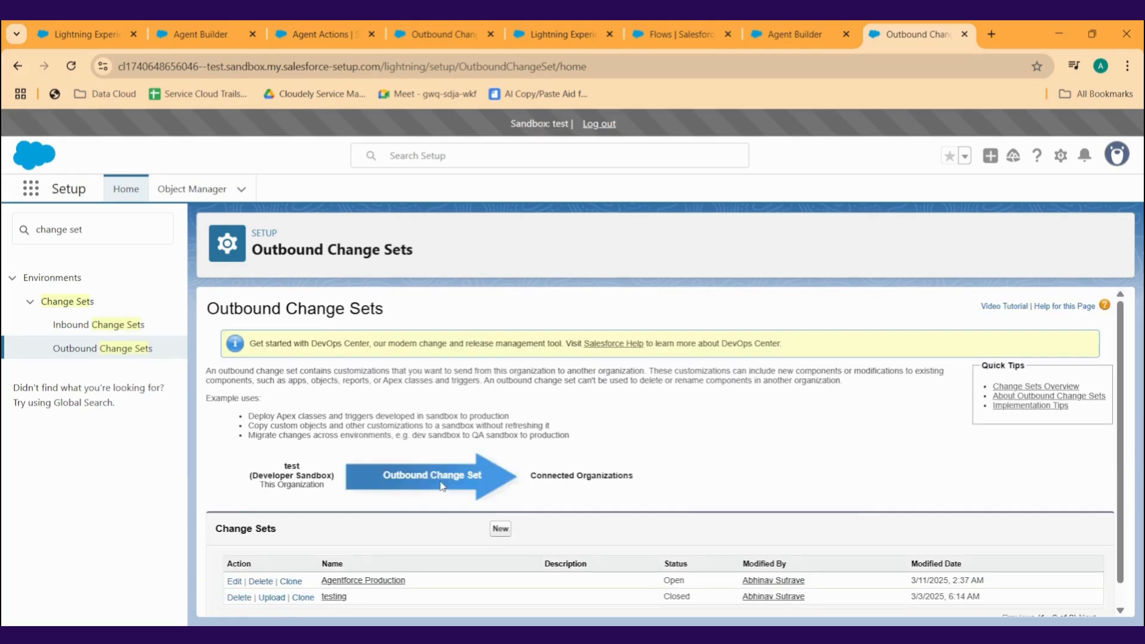
scroll(down, 3)
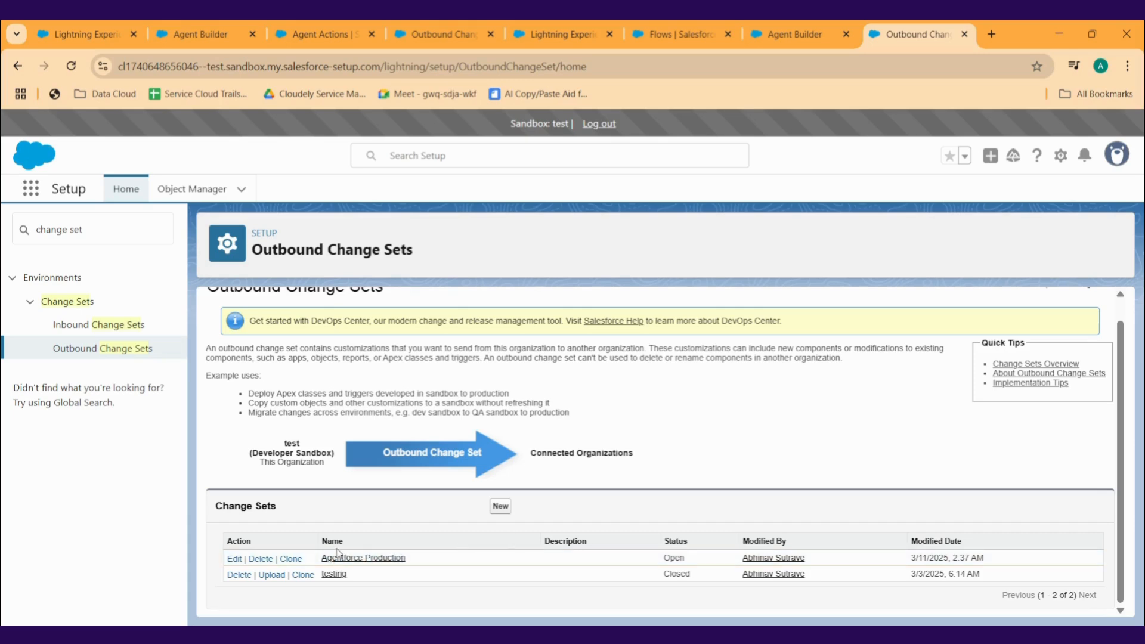
click(363, 557)
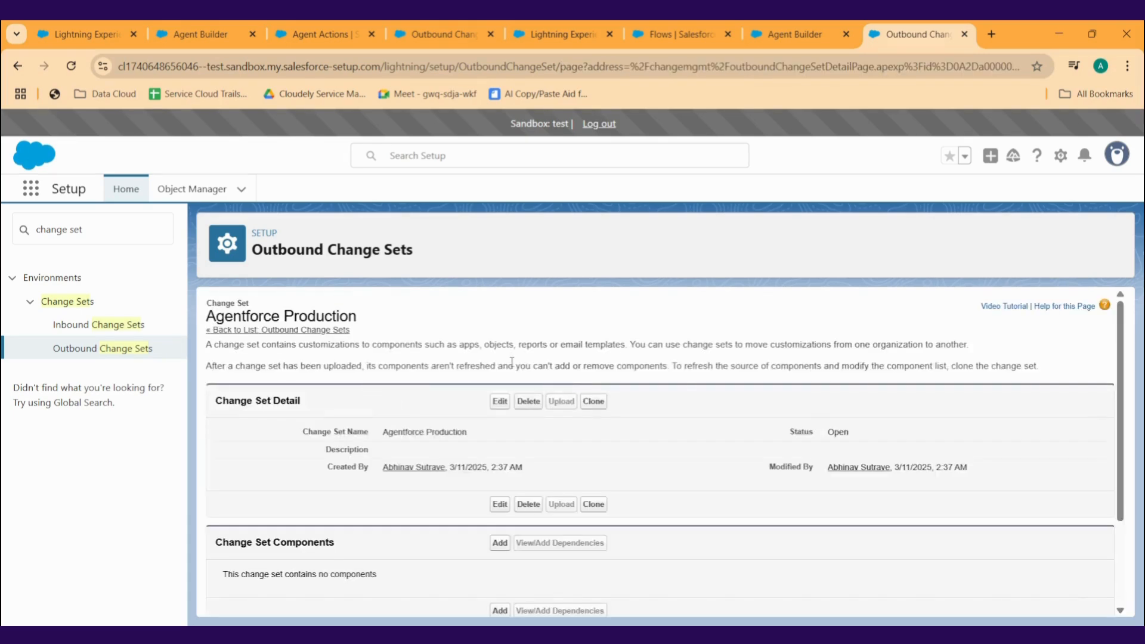
scroll(down, 3)
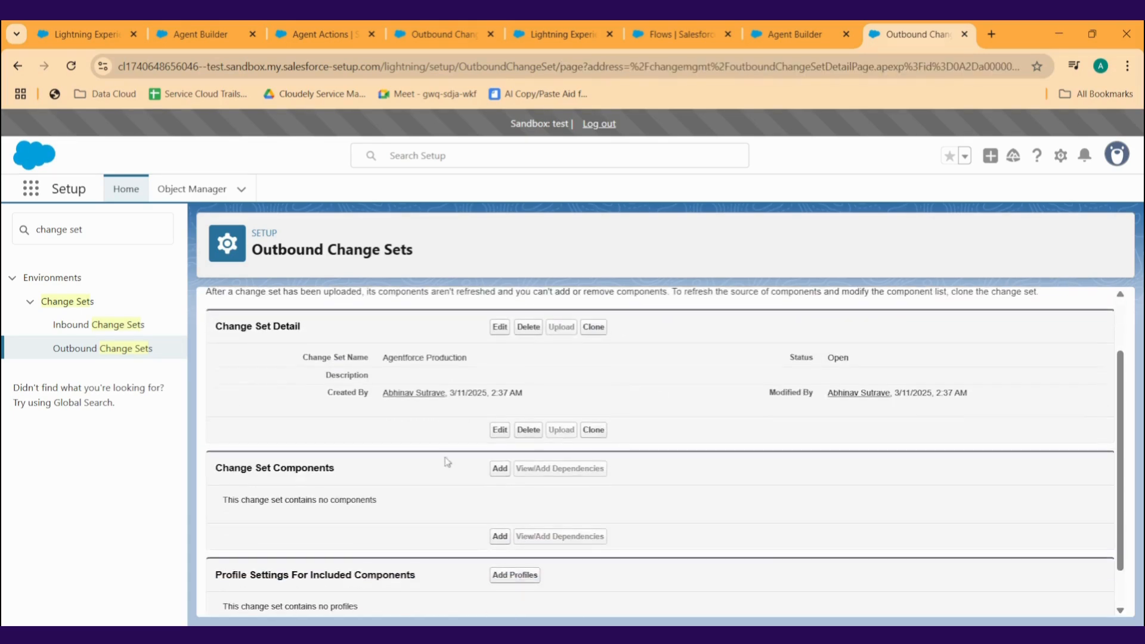
mouse_move(378, 466)
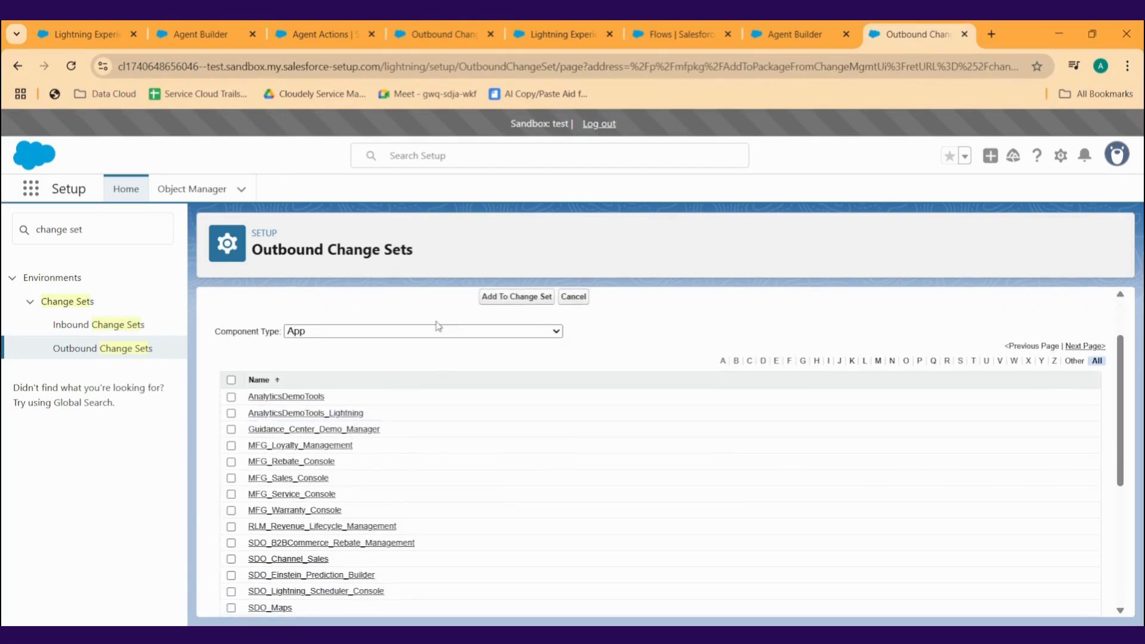
Step: Add the Quote_Management topic, actions, flow, Apex class and planner, then begin uploading
click(515, 297)
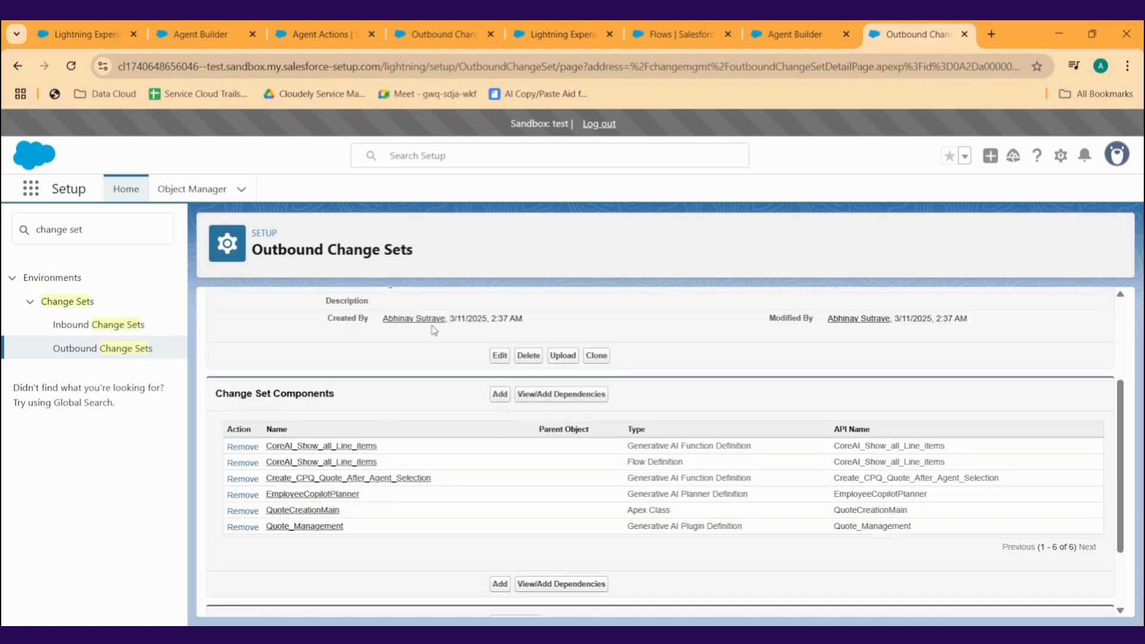
mouse_move(472, 296)
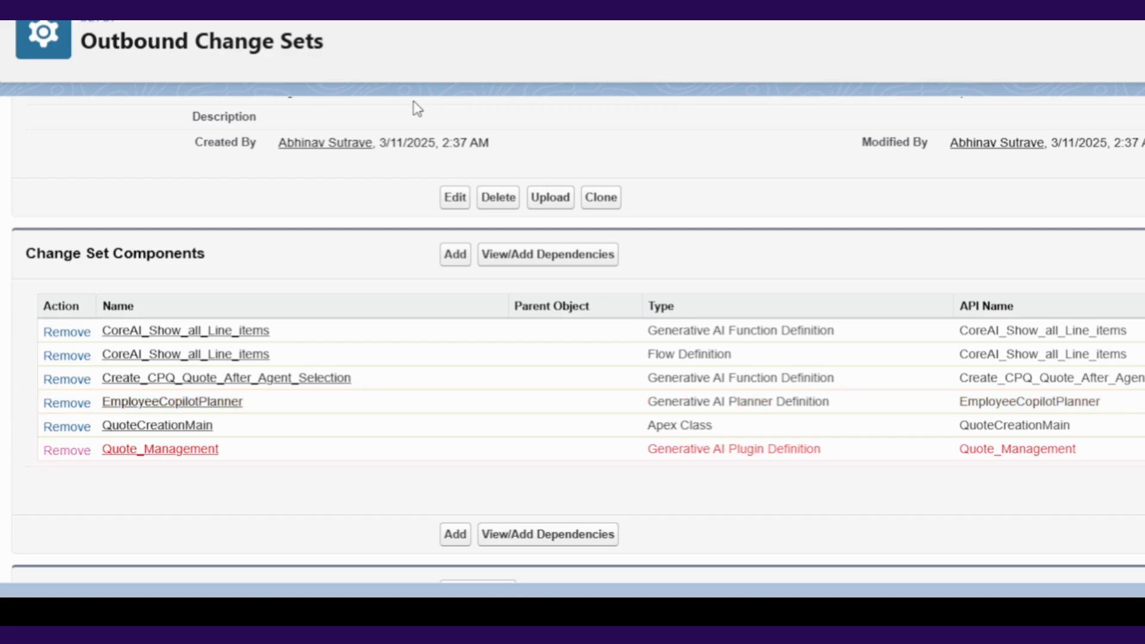
click(549, 197)
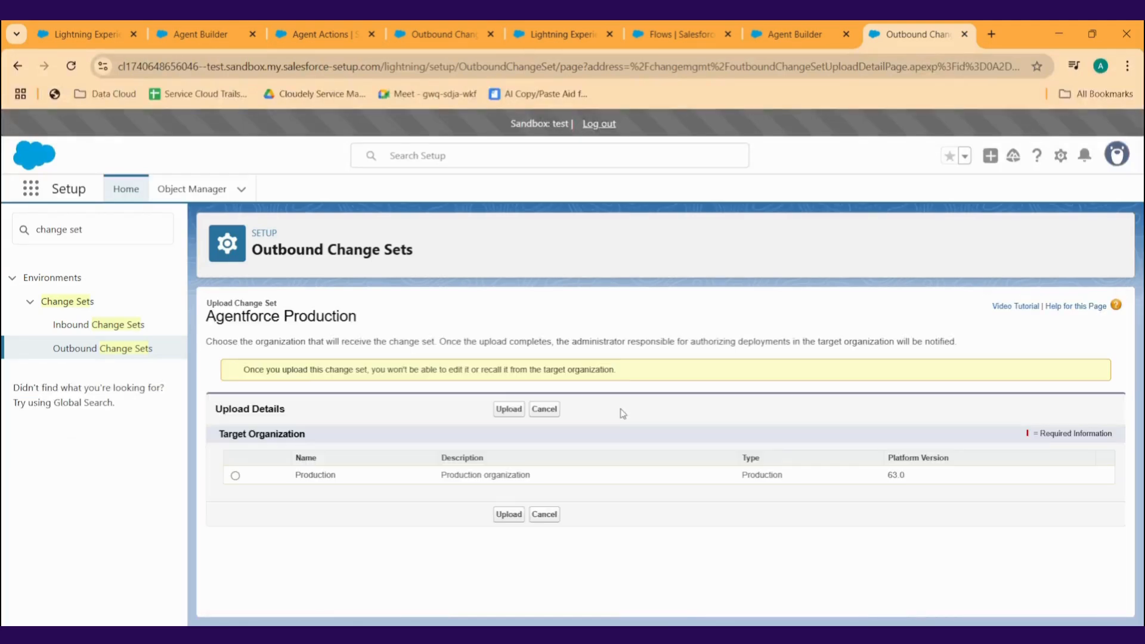
Step: Upload the change set to Production and view it under production's Inbound Change Sets
click(235, 475)
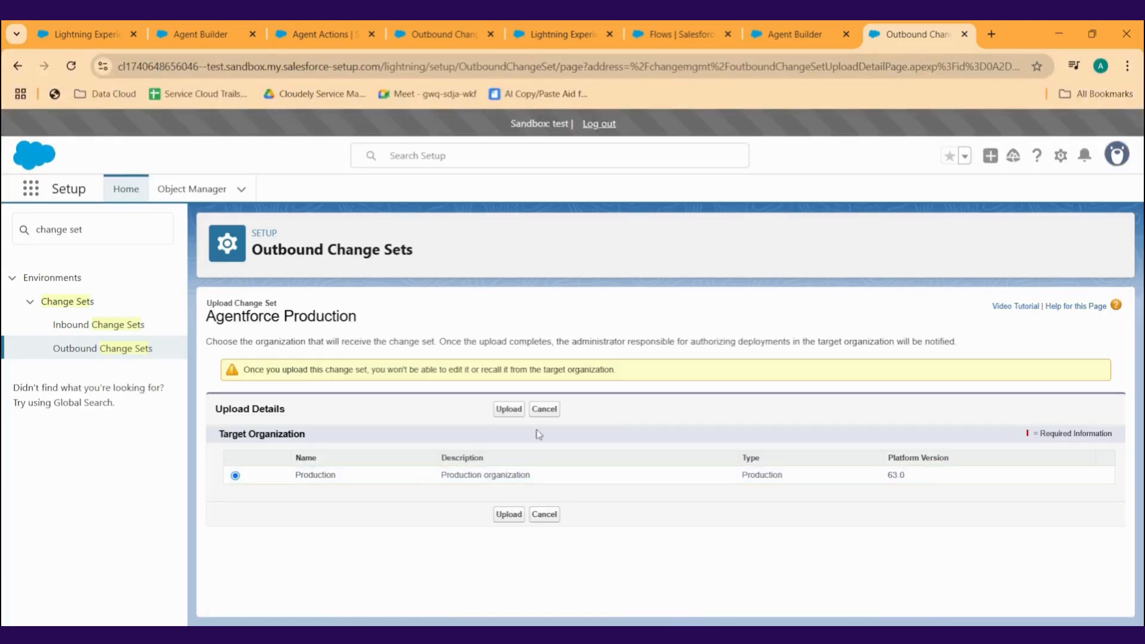
click(507, 409)
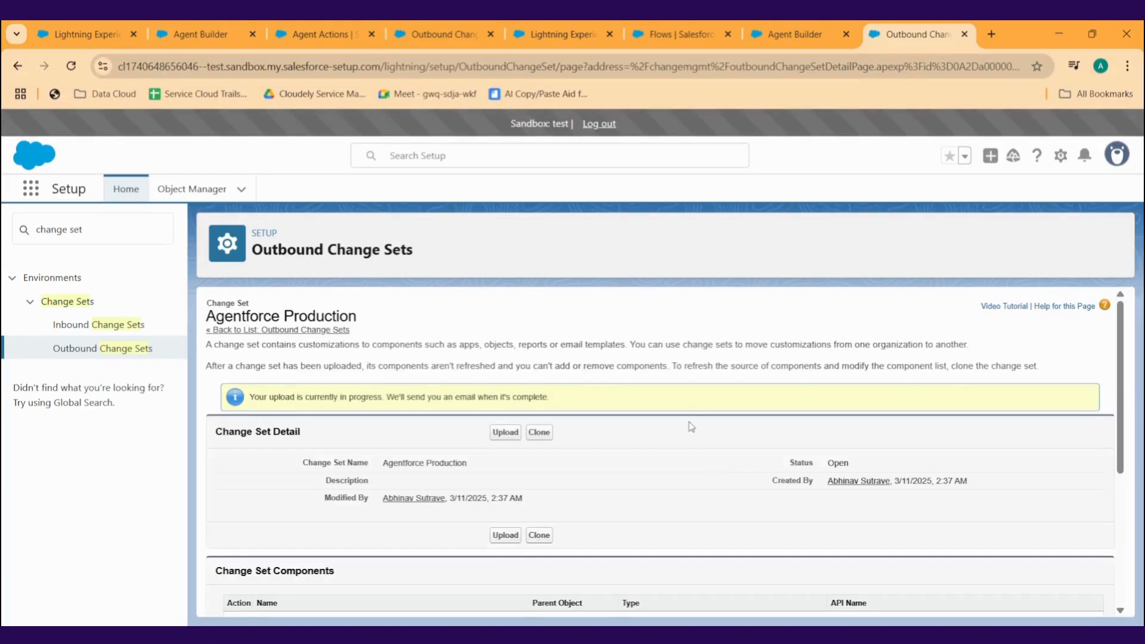
mouse_move(378, 413)
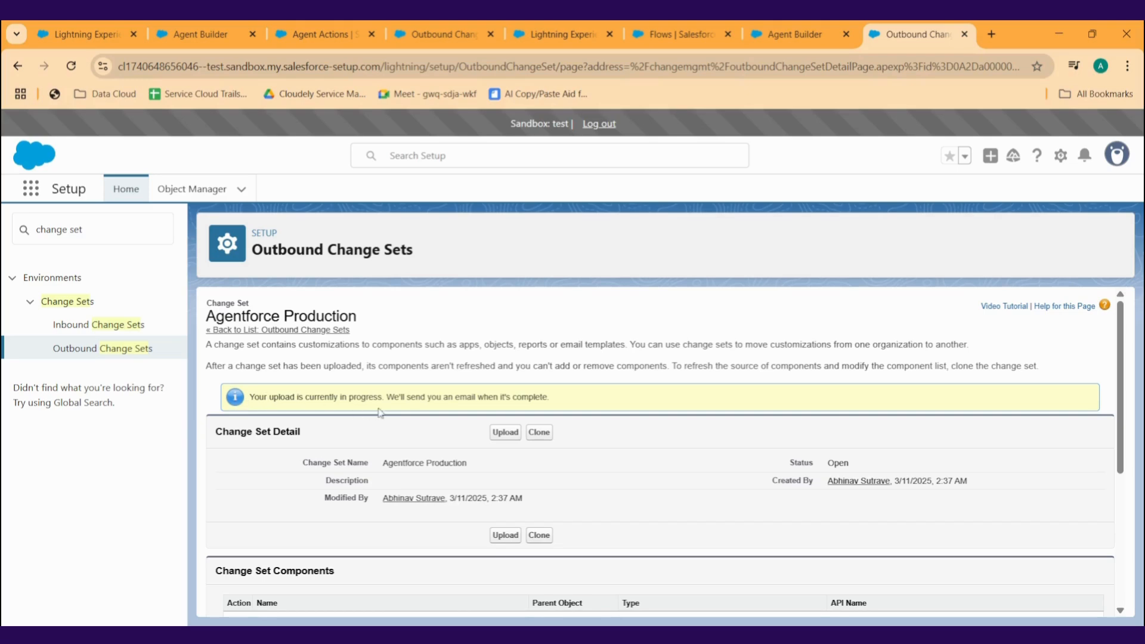
mouse_move(317, 307)
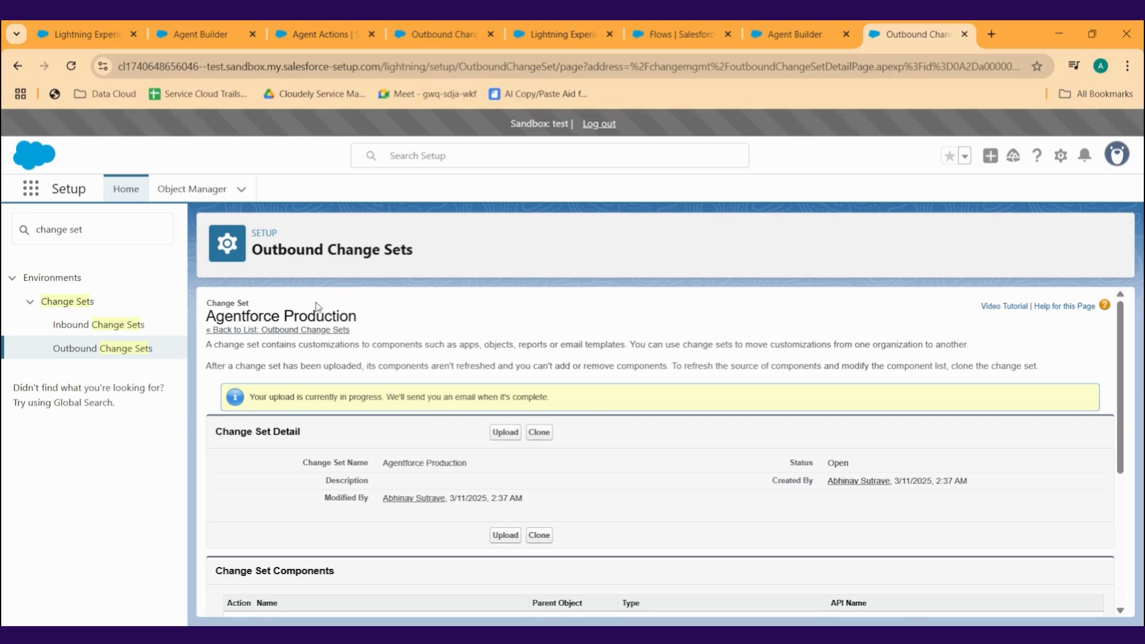
click(97, 324)
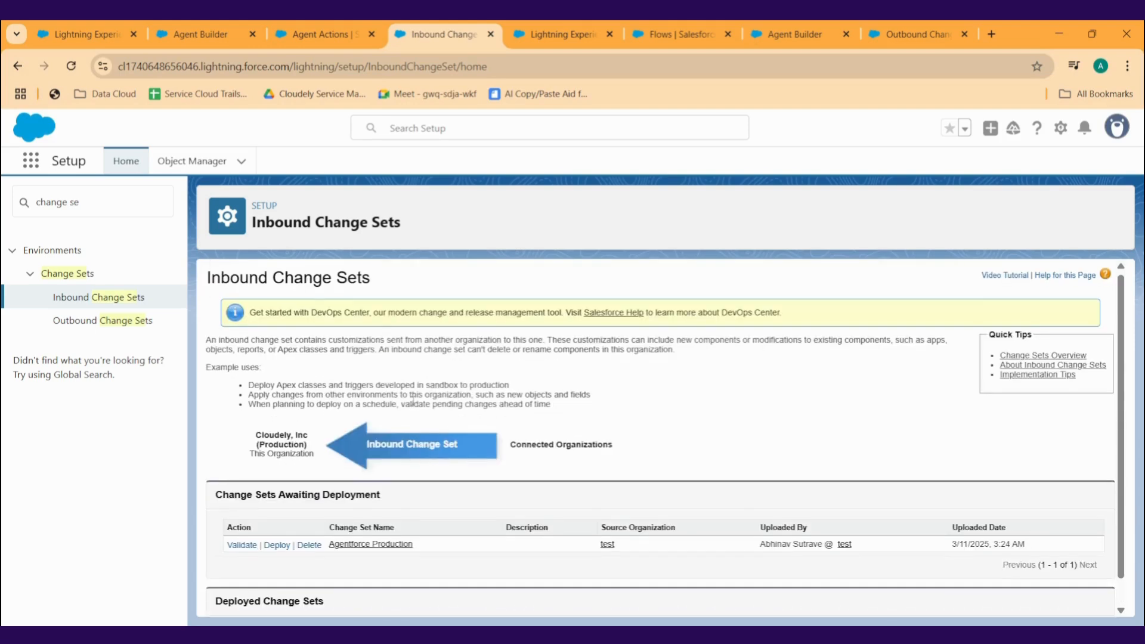
Step: Validate the inbound Agentforce Production change set and confirm the validation succeeded
scroll(down, 3)
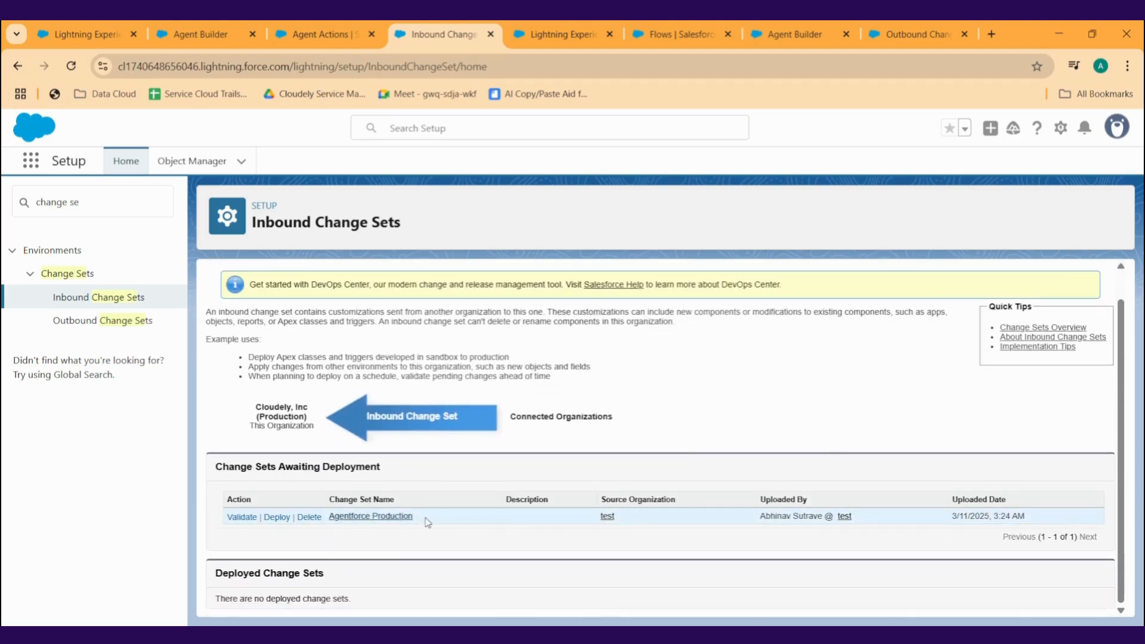
click(241, 516)
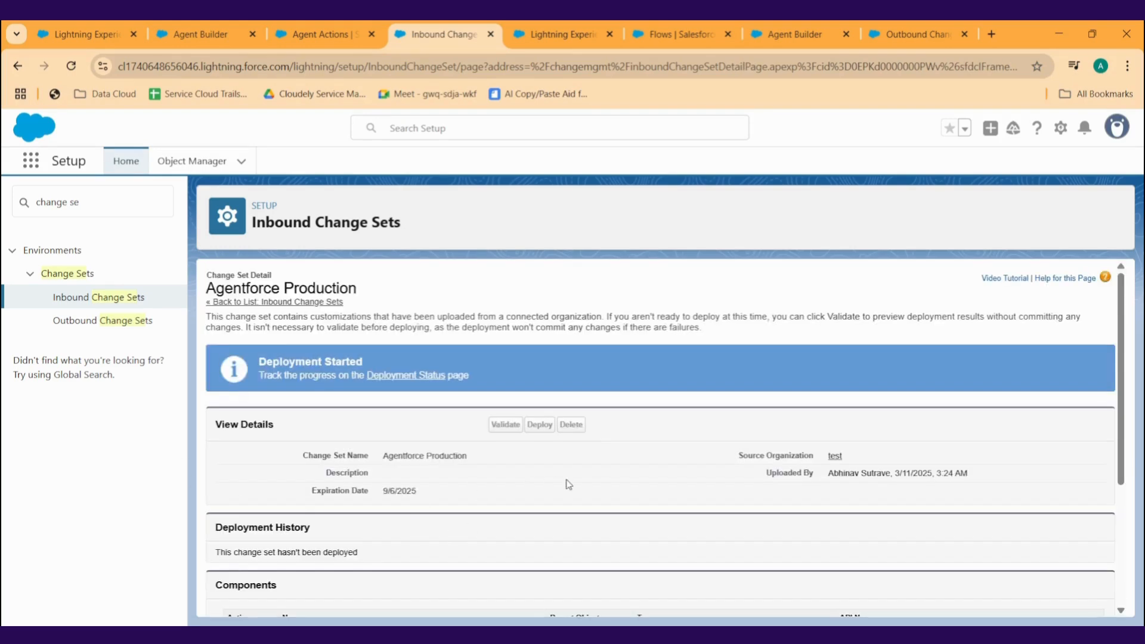
click(406, 375)
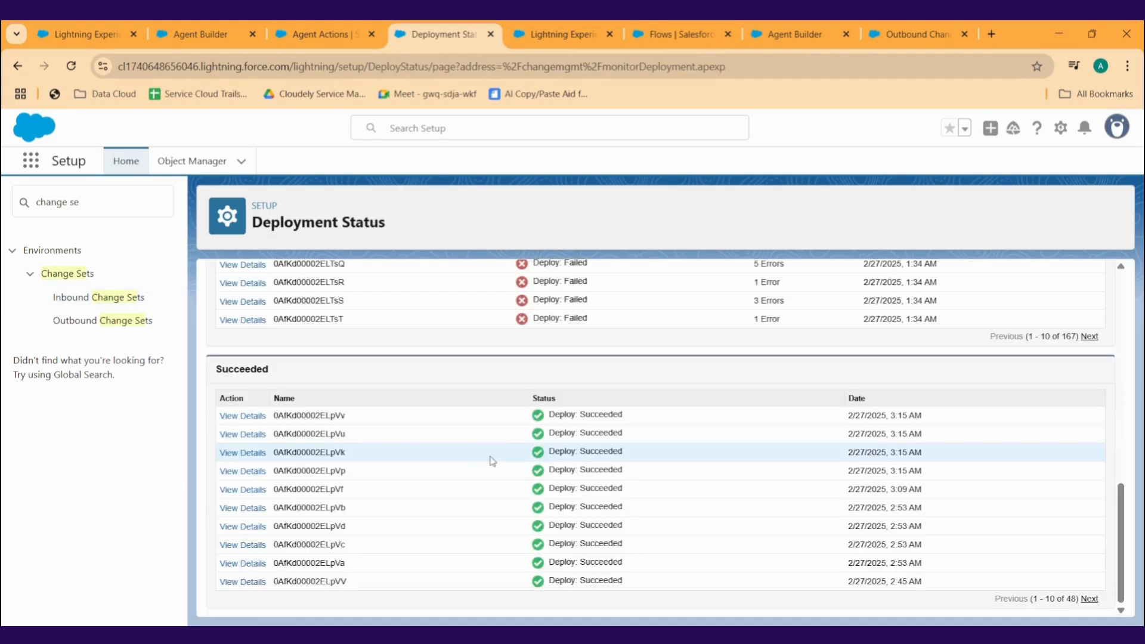
click(98, 296)
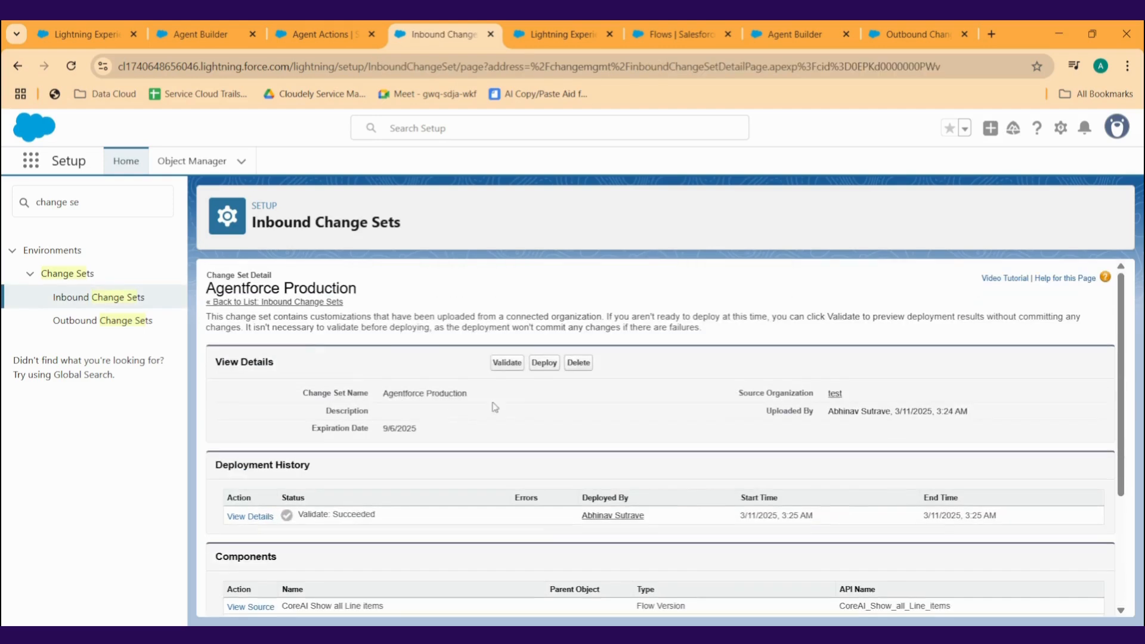
Step: Deploy the Agentforce Production change set with default tests and view production's agent actions
click(543, 361)
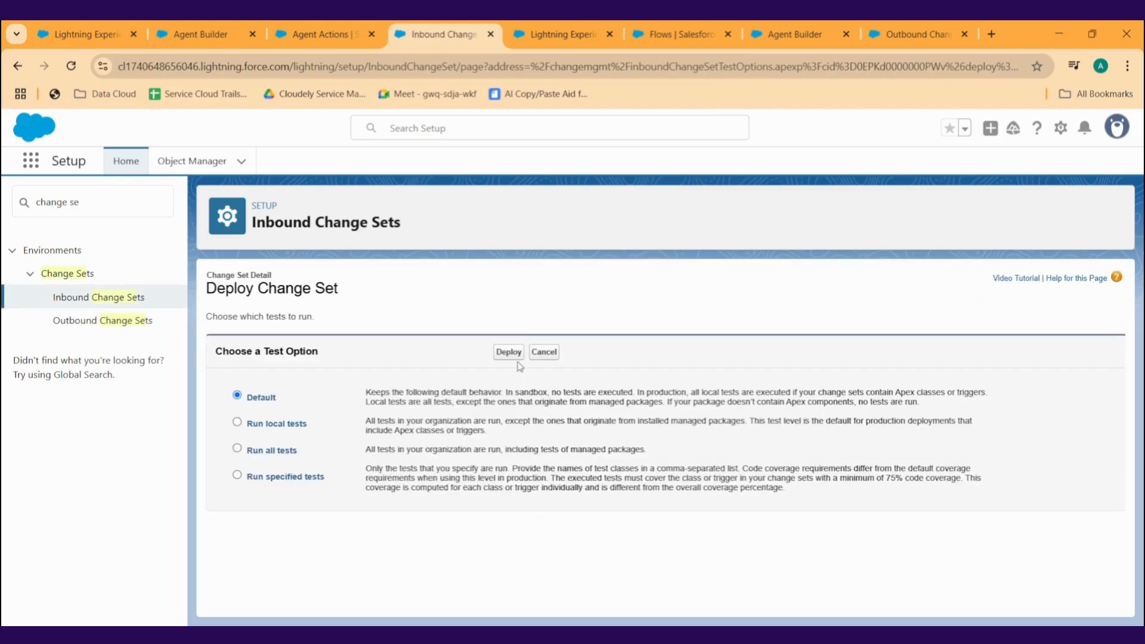
mouse_move(543, 351)
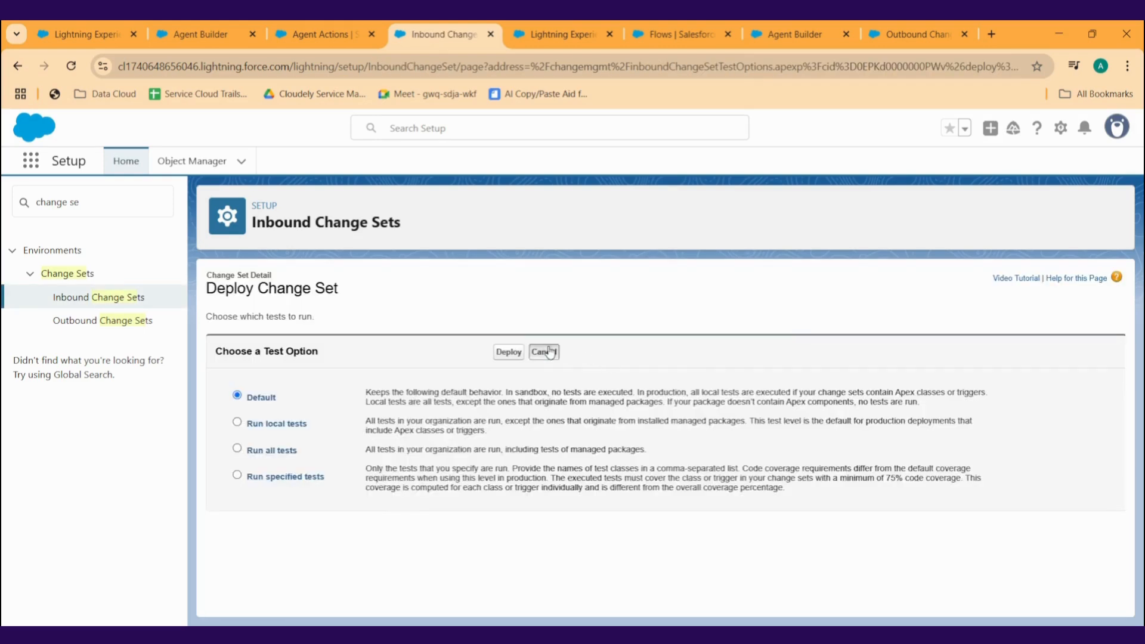
click(508, 351)
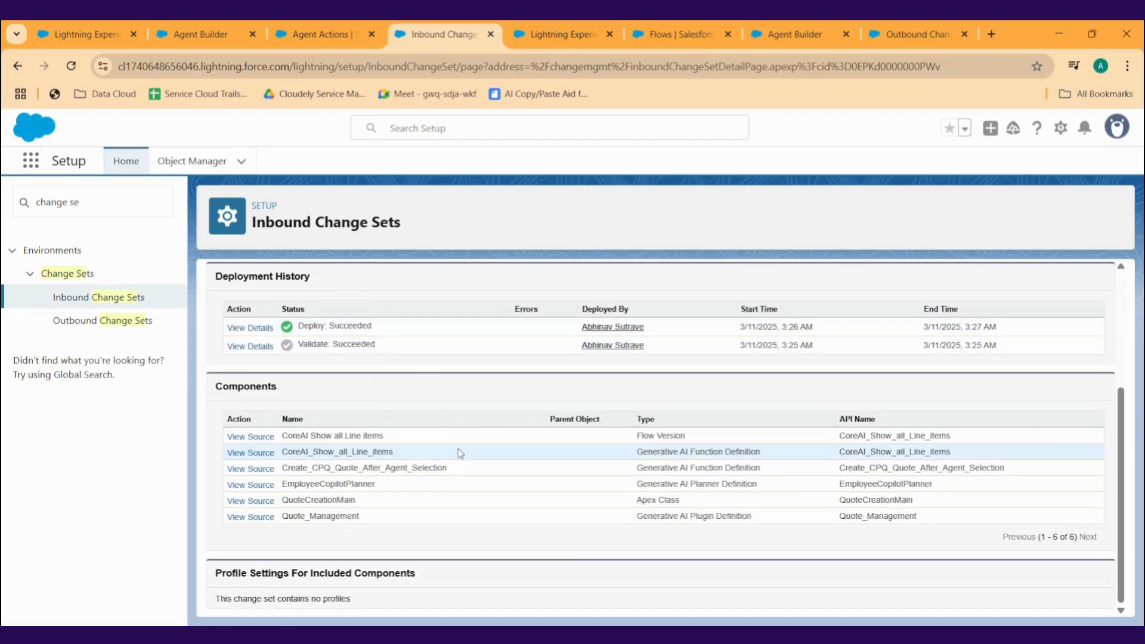
click(321, 33)
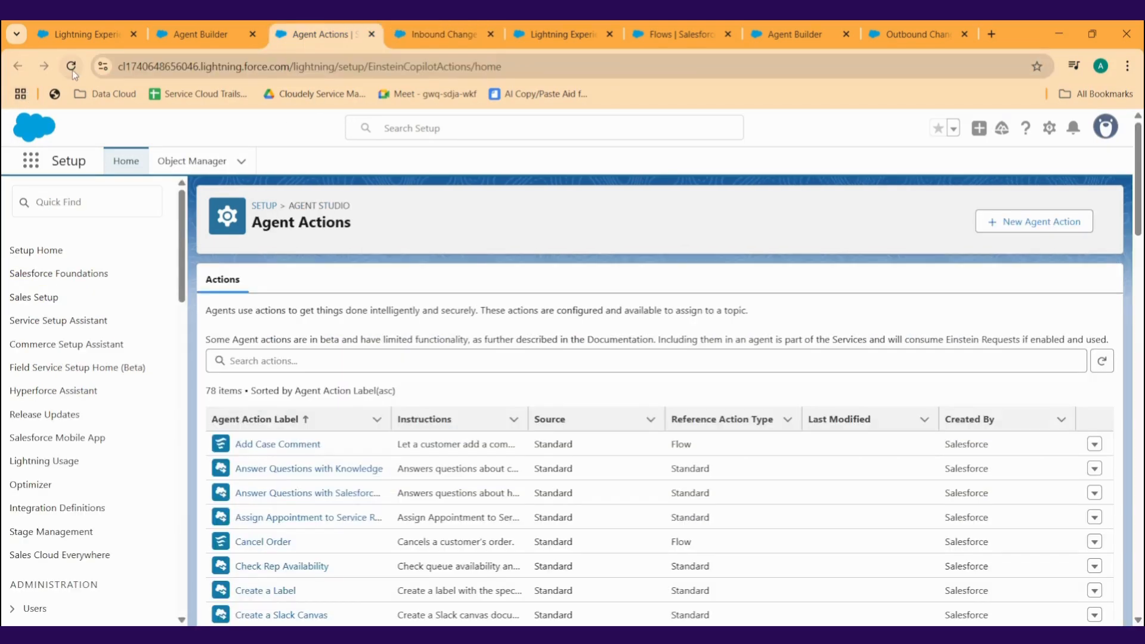
Step: Reload Agent Actions to show the CoreAI Show all Line items action, then open Agent Builder
click(72, 66)
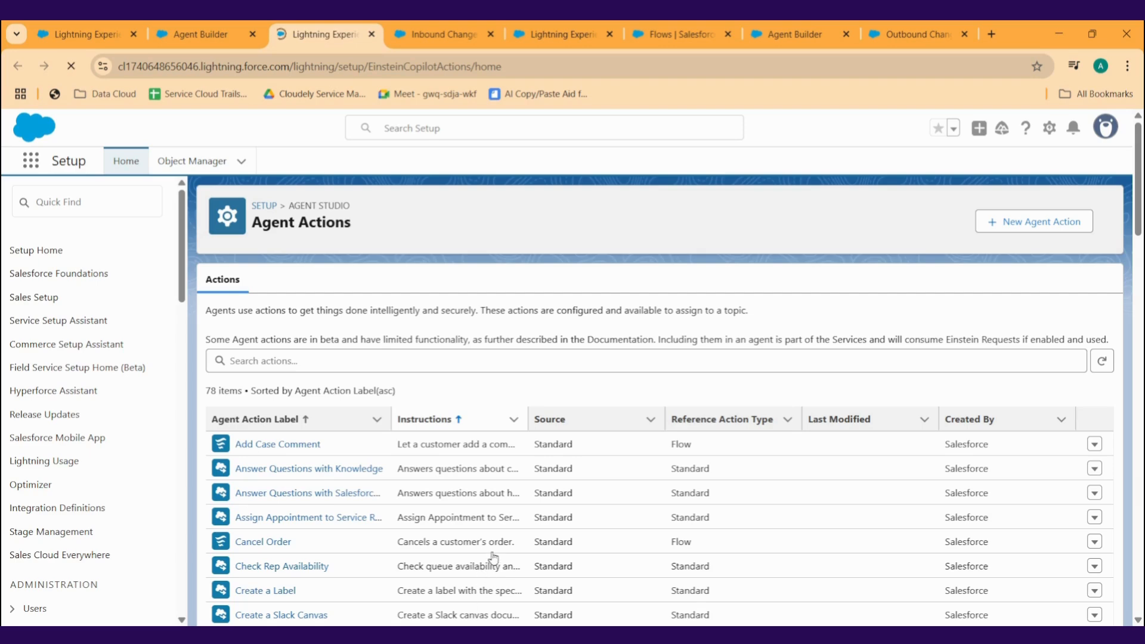
click(71, 66)
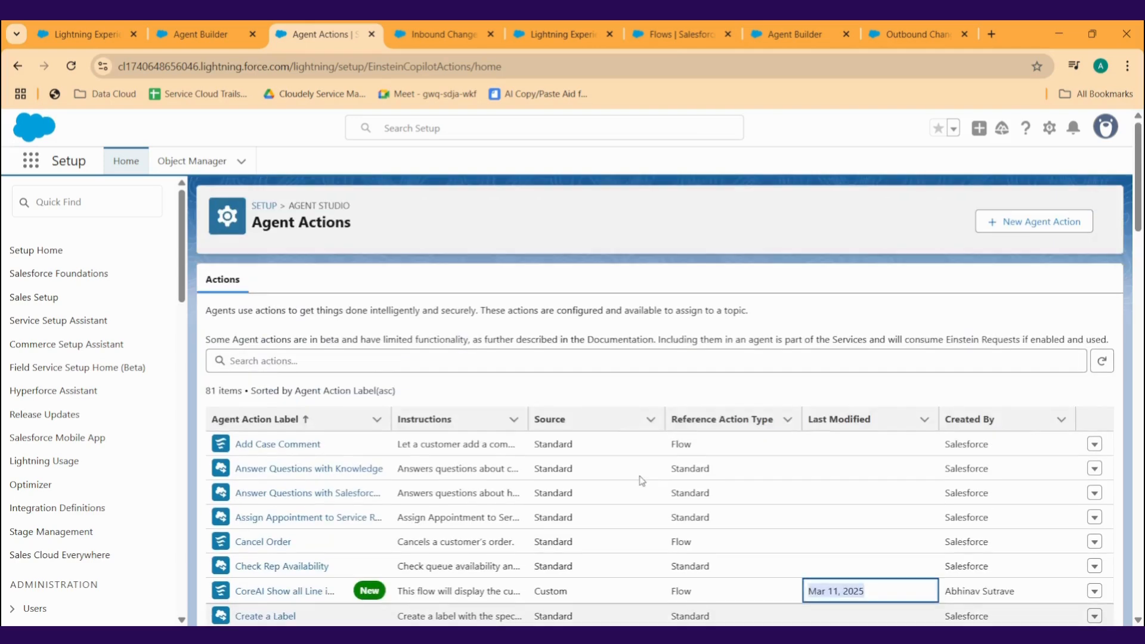
click(197, 35)
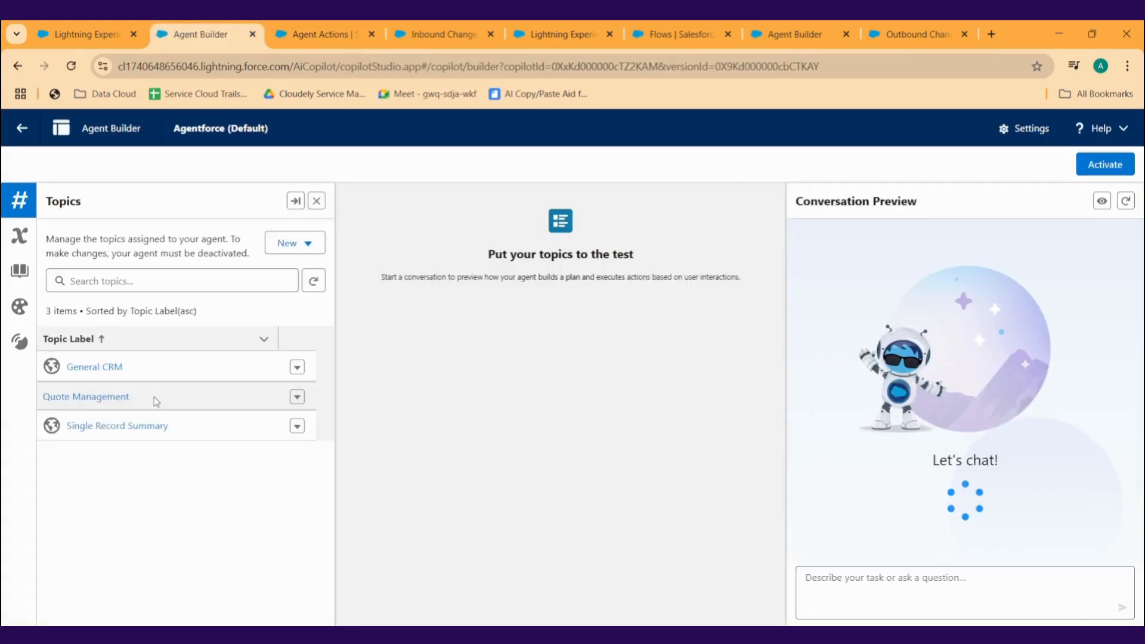
Step: Open the Quote Management topic and view its two assigned actions
click(85, 396)
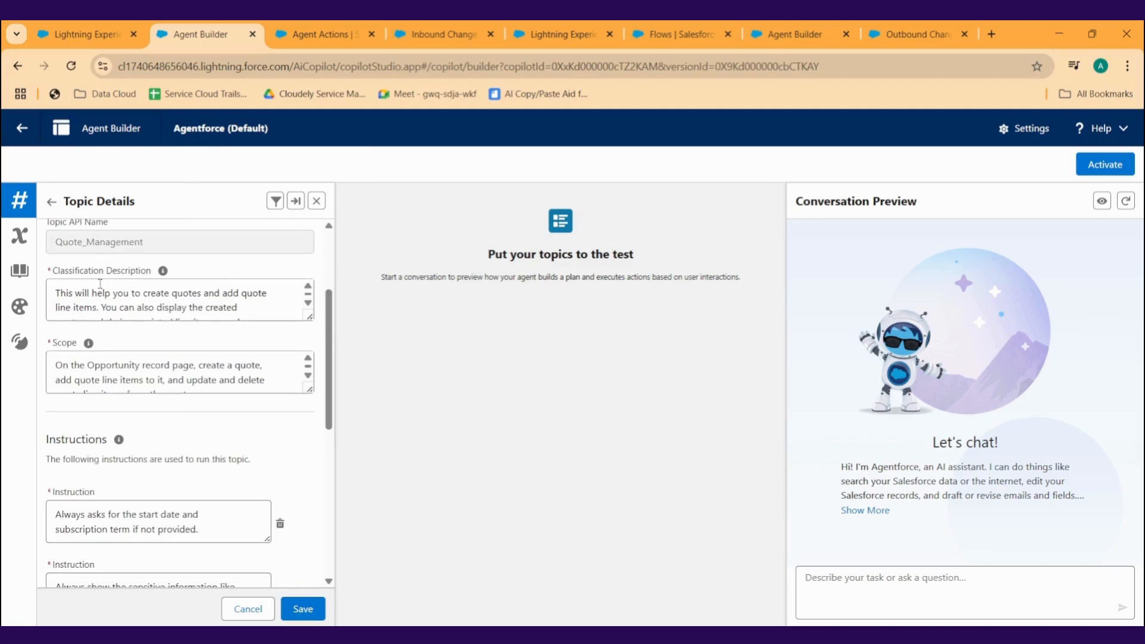
click(198, 234)
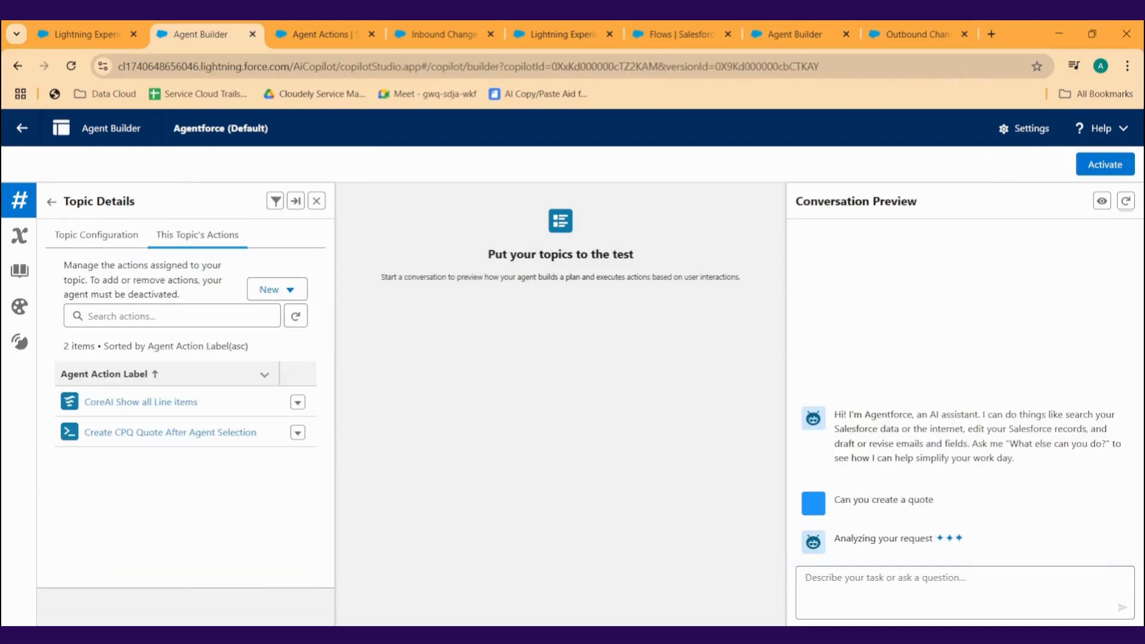